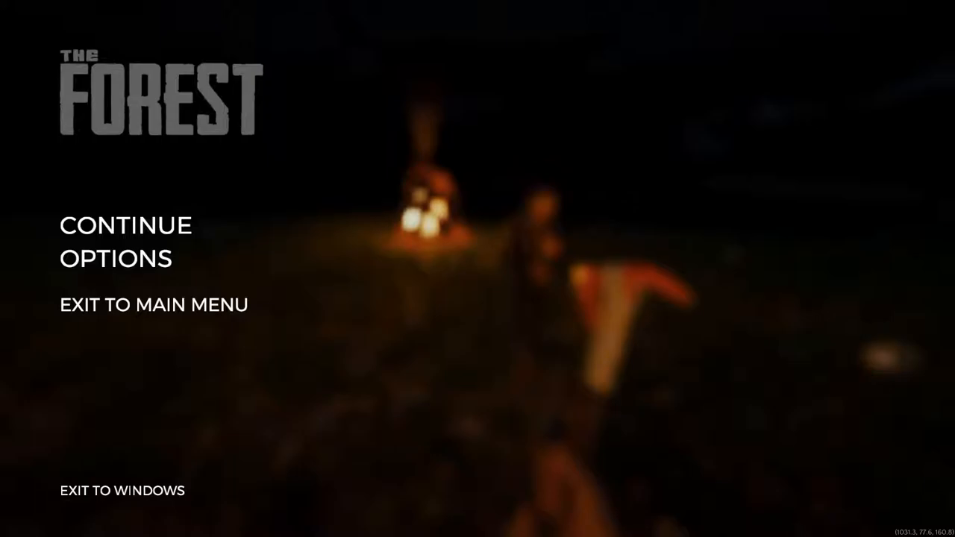
mouse_move(694, 275)
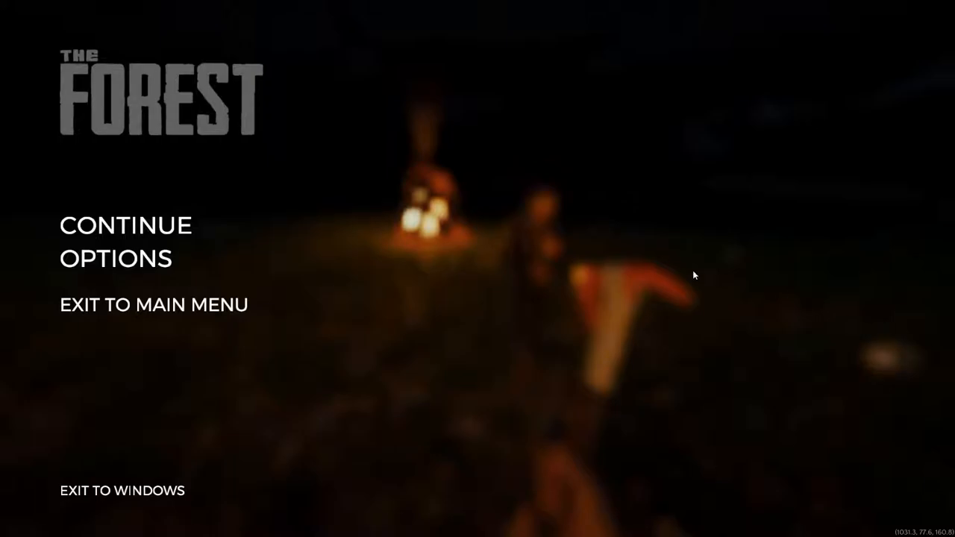
mouse_move(691, 233)
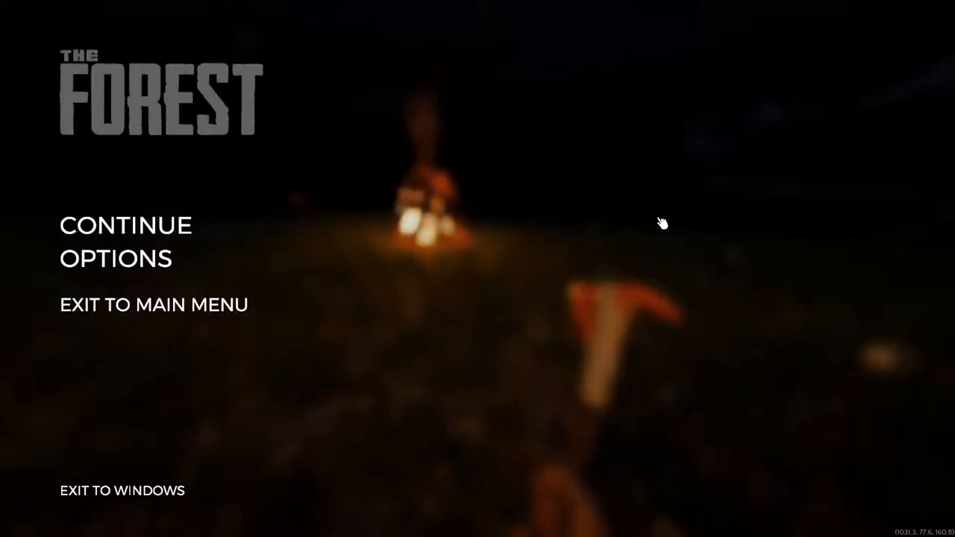
- Open the game's options and set antialiasing to High (SMAA)
left_click(125, 226)
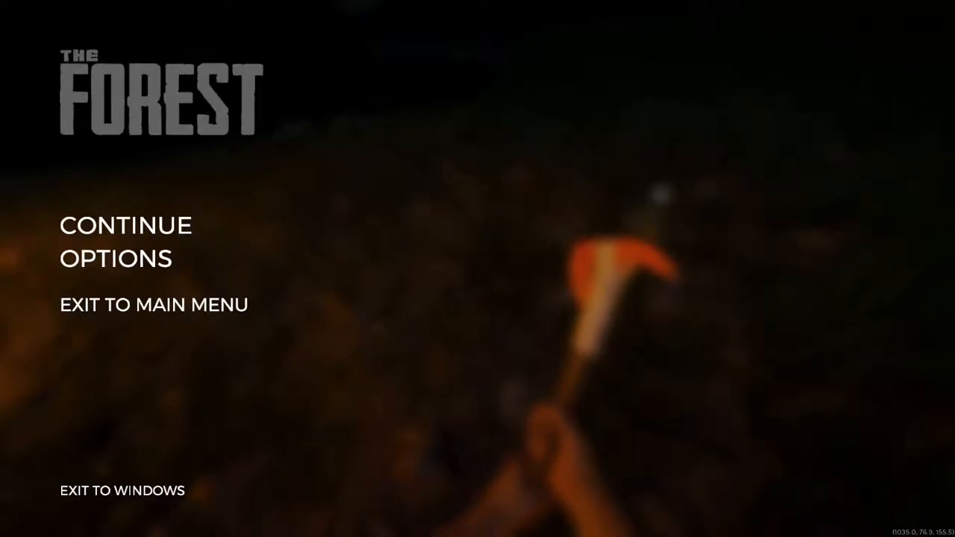
mouse_move(517, 371)
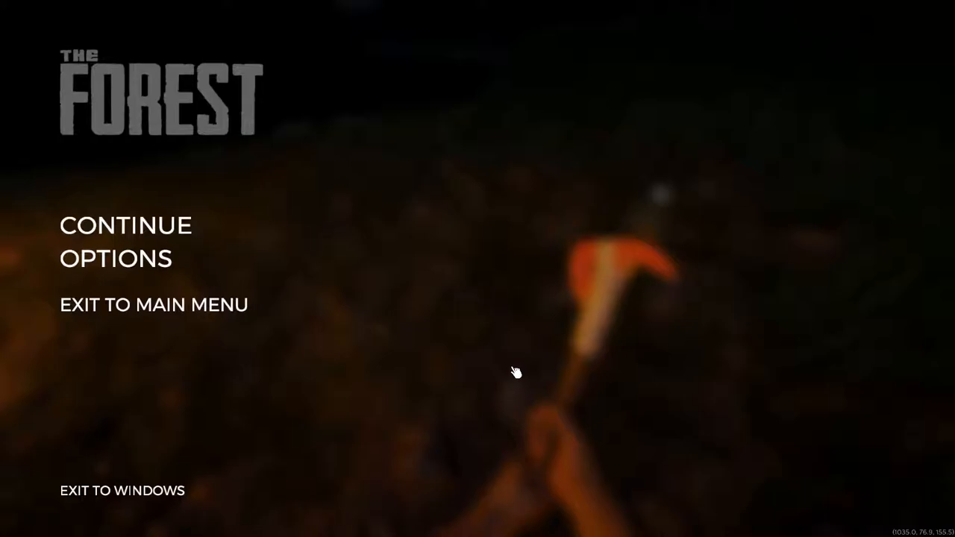
left_click(125, 224)
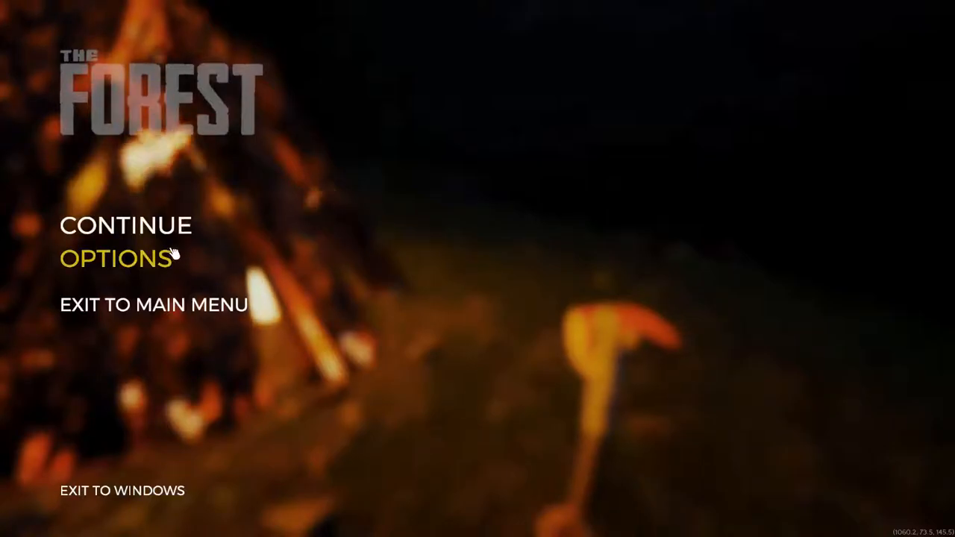
left_click(114, 258)
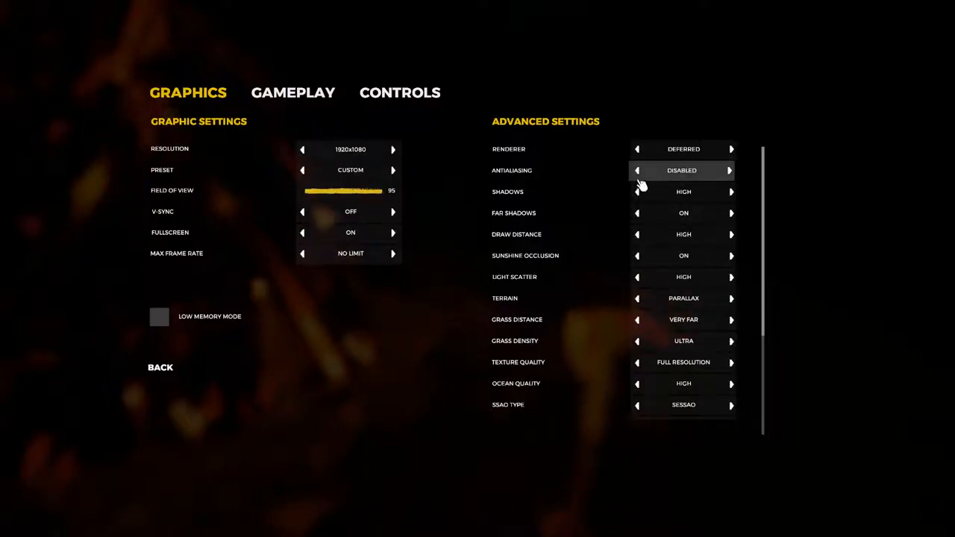
left_click(730, 170)
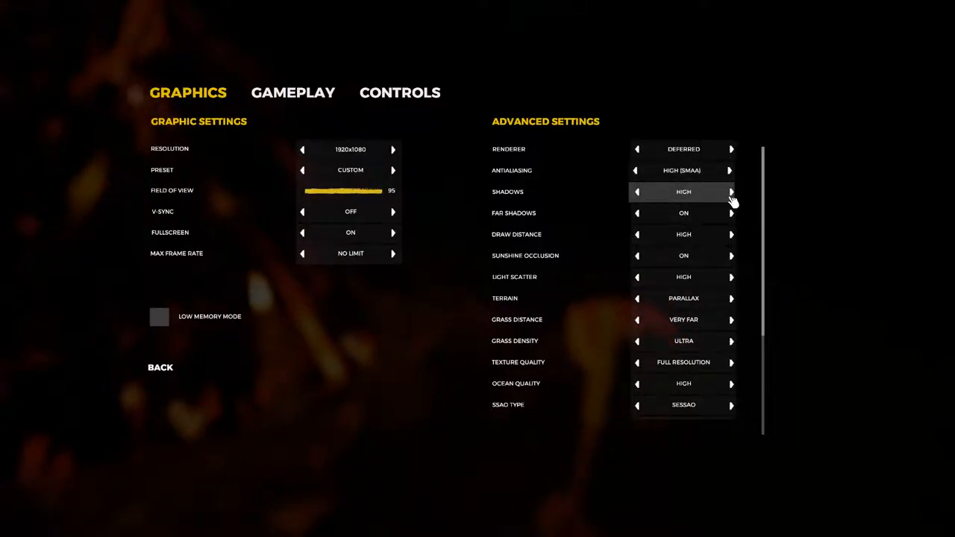
mouse_move(731, 223)
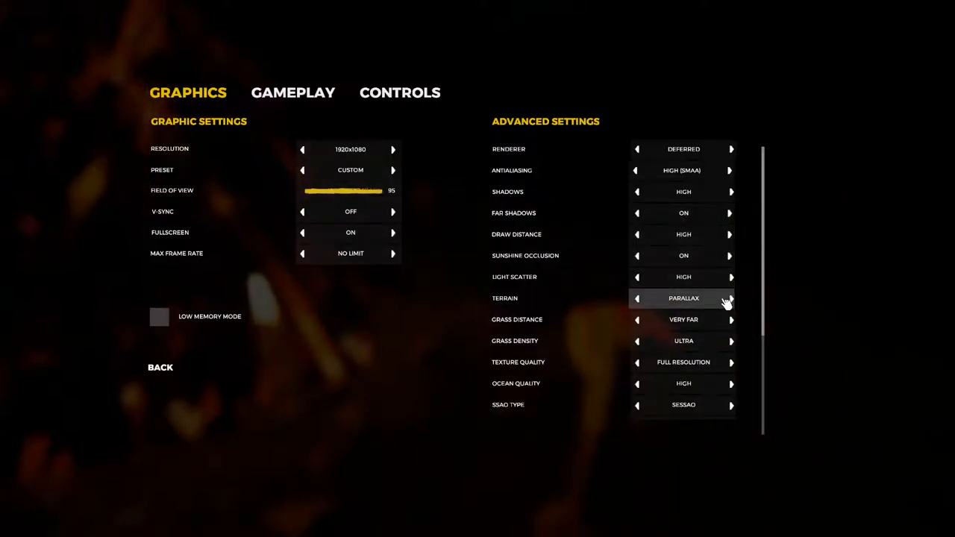
- Restore Terrain to Parallax, Grass Density to Ultra and Ocean Quality to High
left_click(637, 299)
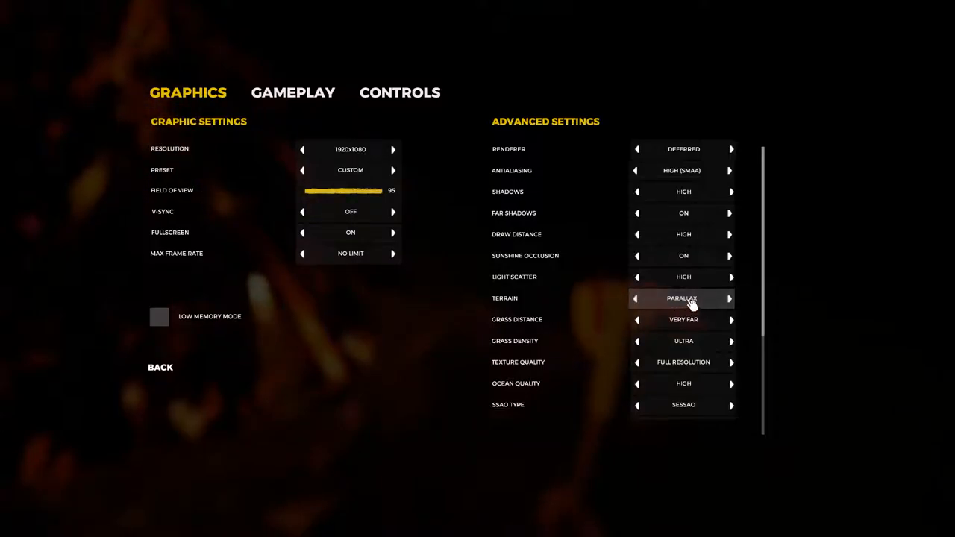
left_click(730, 298)
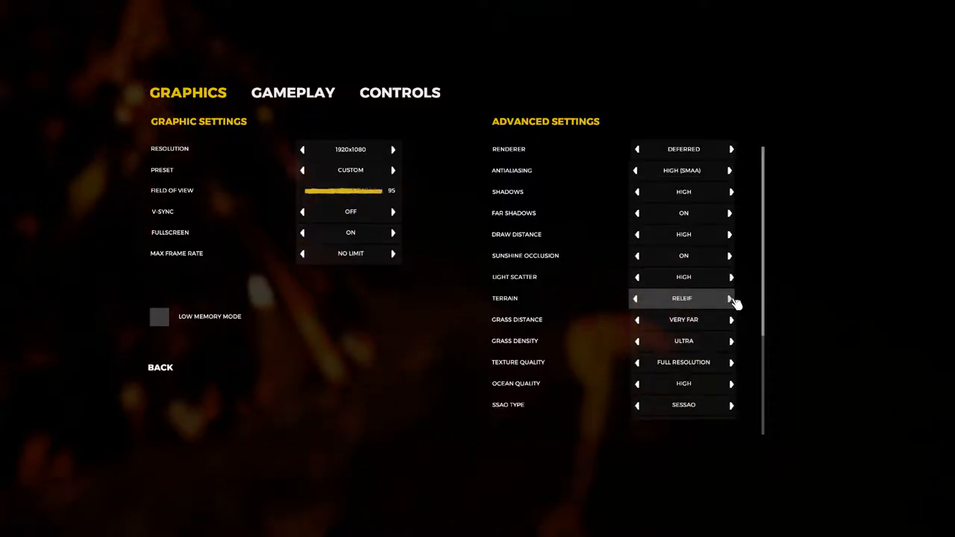
left_click(729, 297)
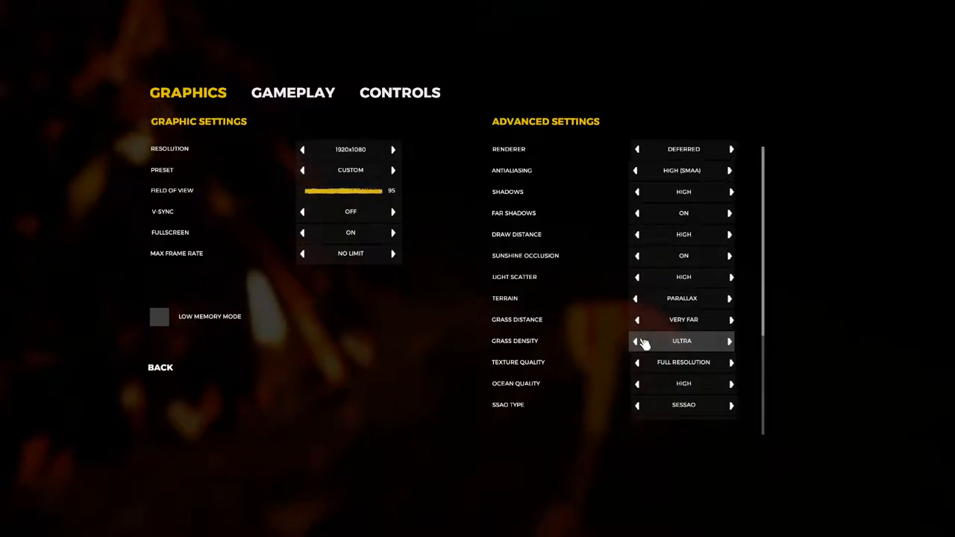
left_click(636, 341)
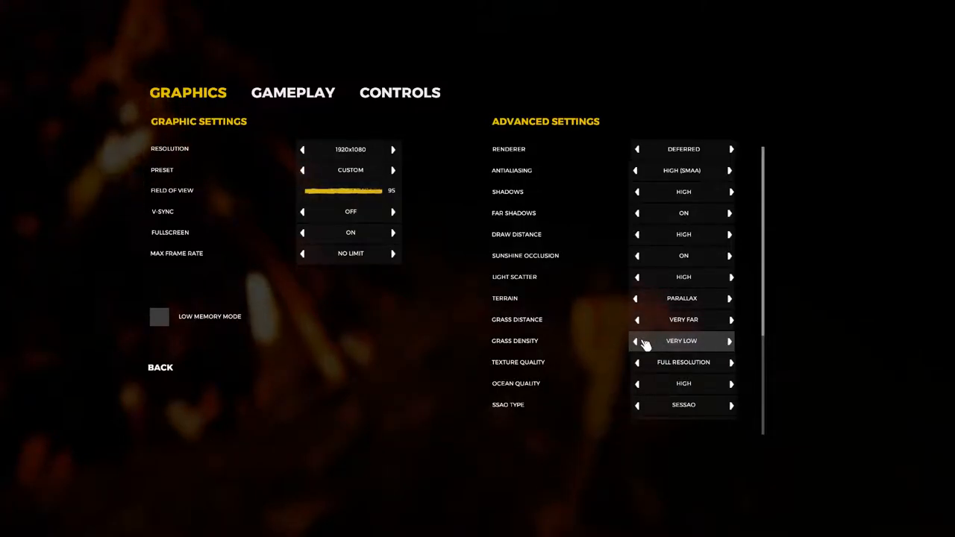
left_click(730, 341)
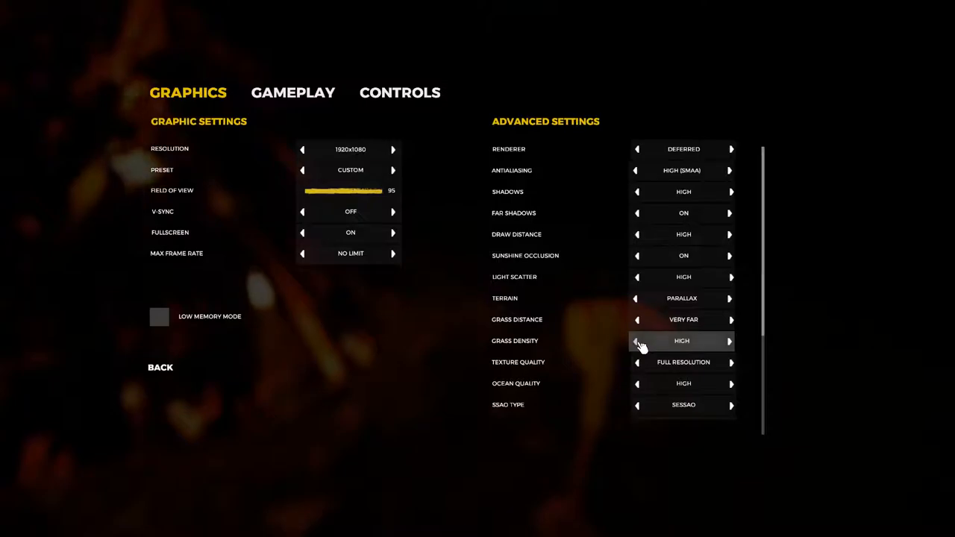
left_click(731, 341)
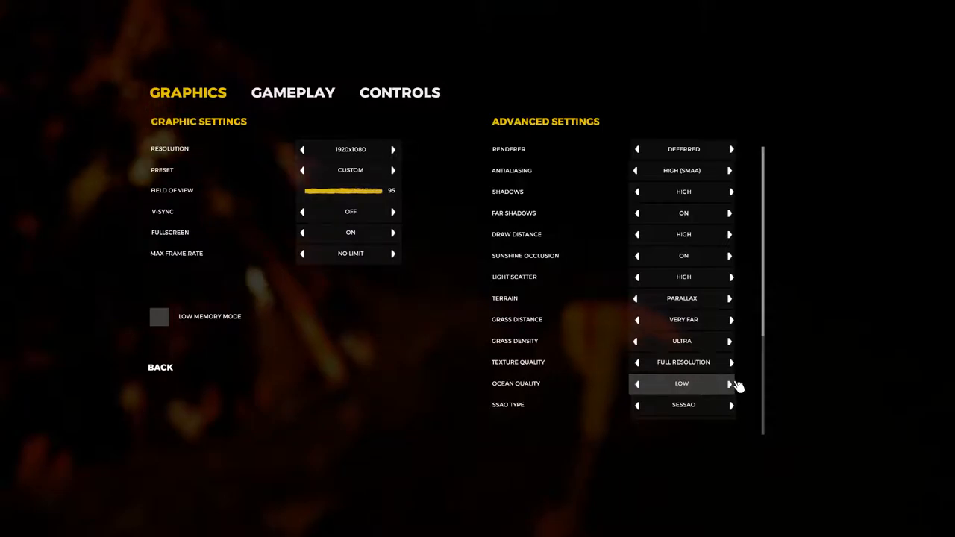
left_click(731, 384)
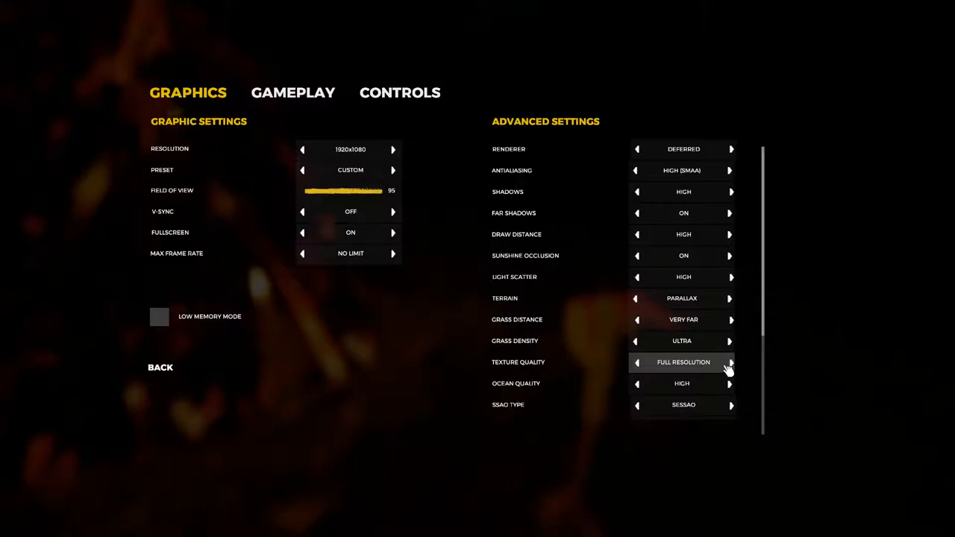
mouse_move(699, 277)
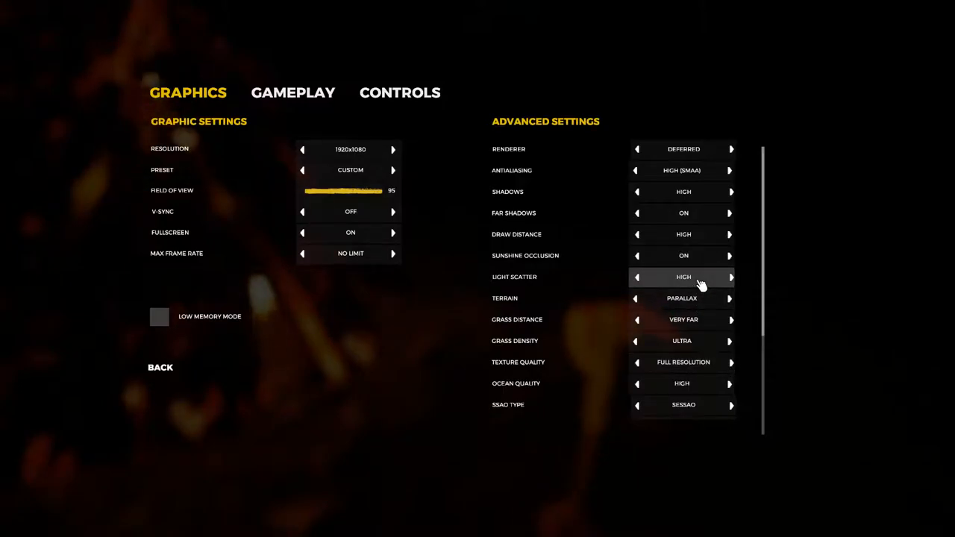
mouse_move(756, 295)
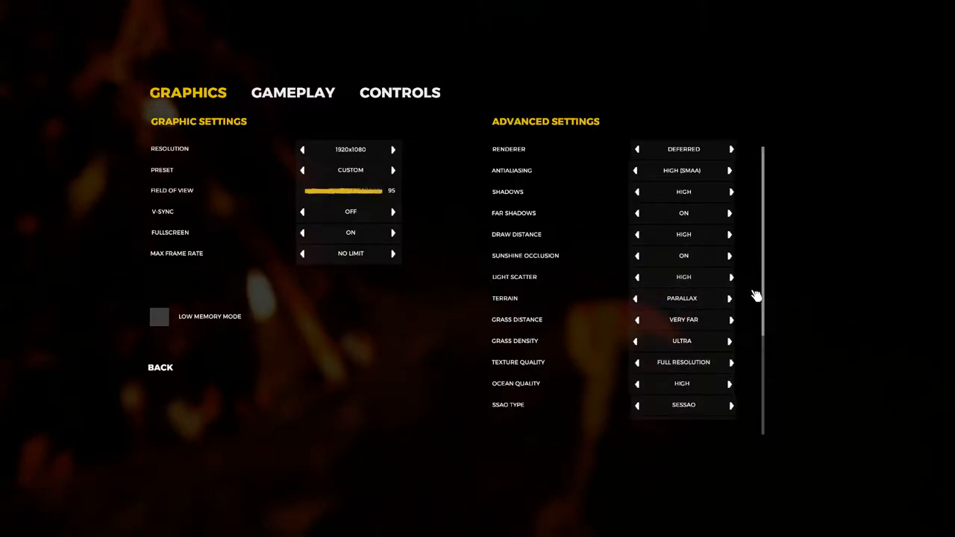
- Lower Motion Blur from Medium to Disabled, then exit options back to the campfire
scroll("down", 3)
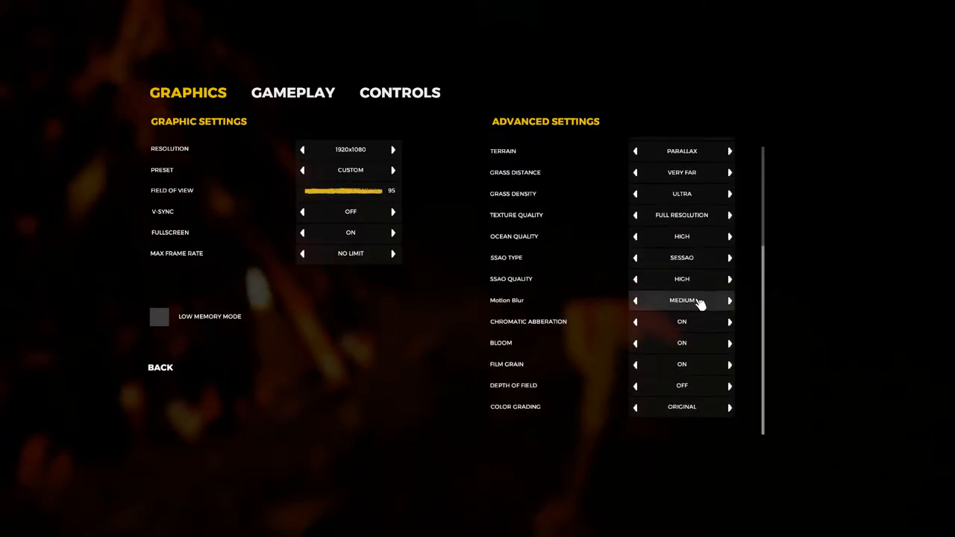
left_click(634, 299)
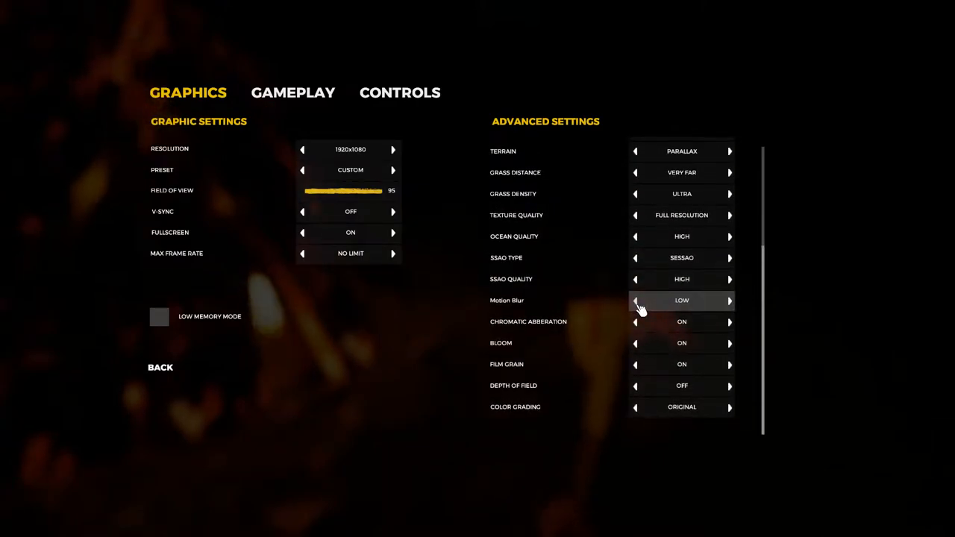
left_click(635, 300)
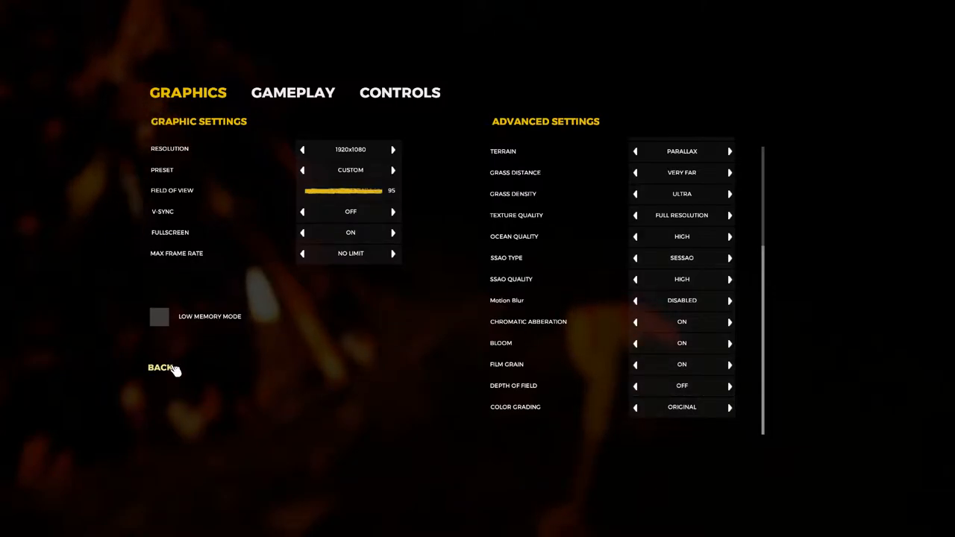
left_click(160, 367)
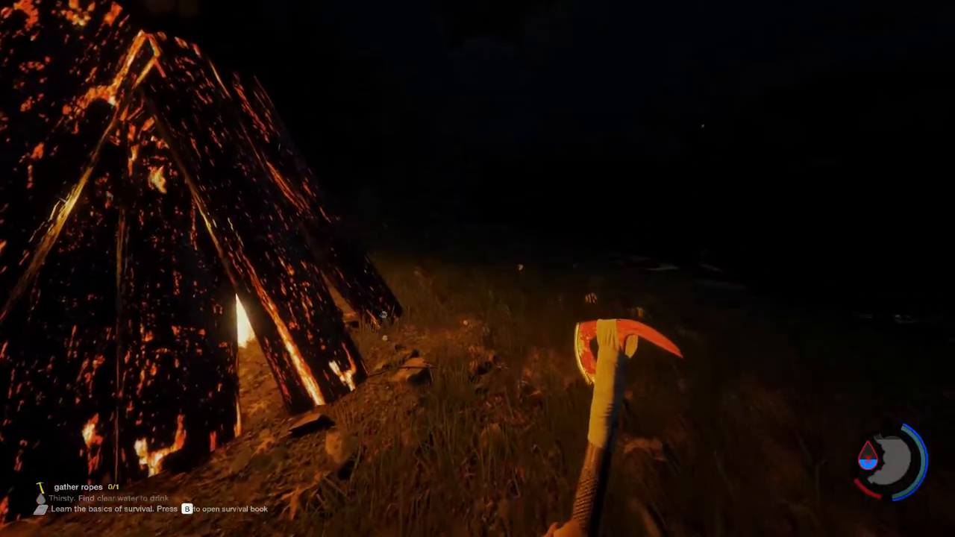